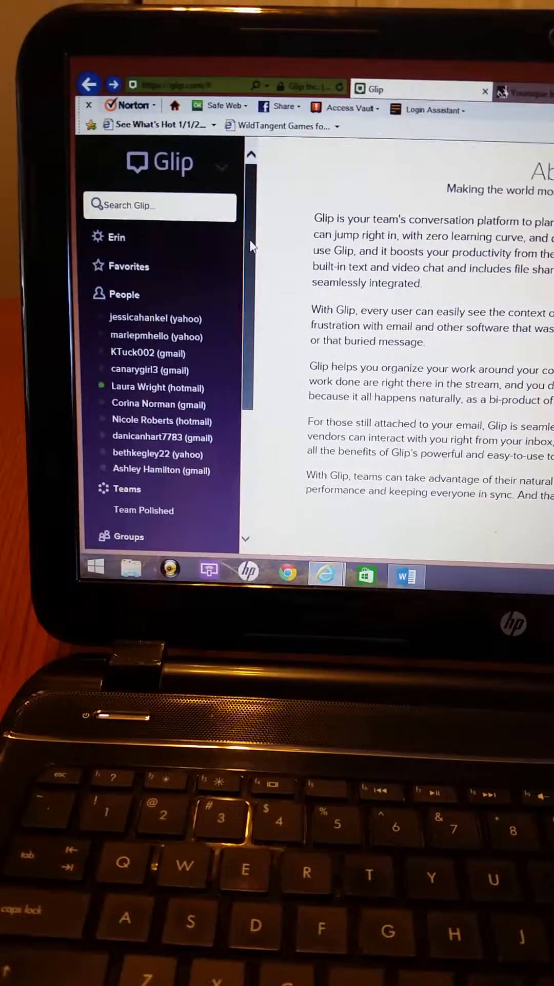
# Step: Go to the personal Dashboard from the account menu and look through its calendar and My Tasks
pyautogui.scroll(-3)
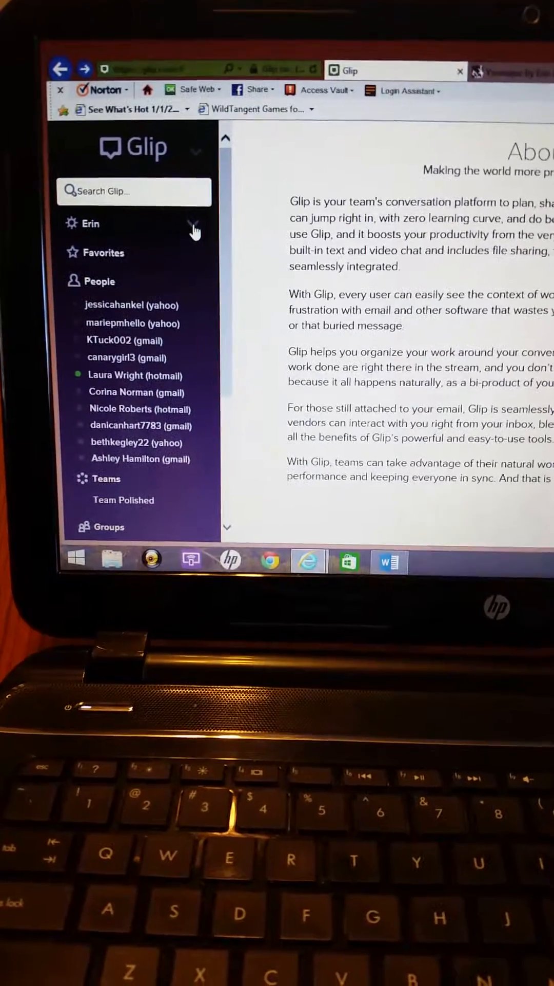
pyautogui.click(195, 223)
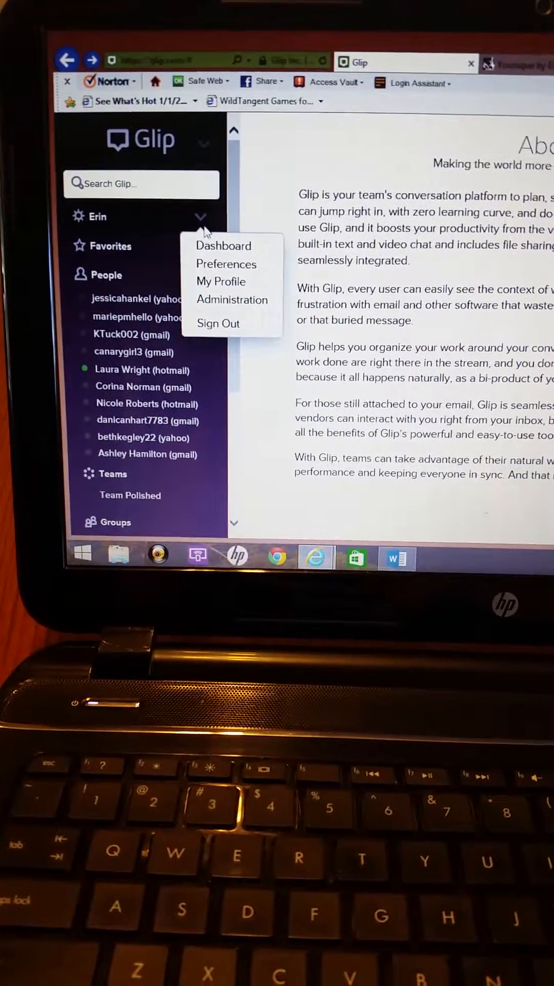
pyautogui.moveTo(223, 247)
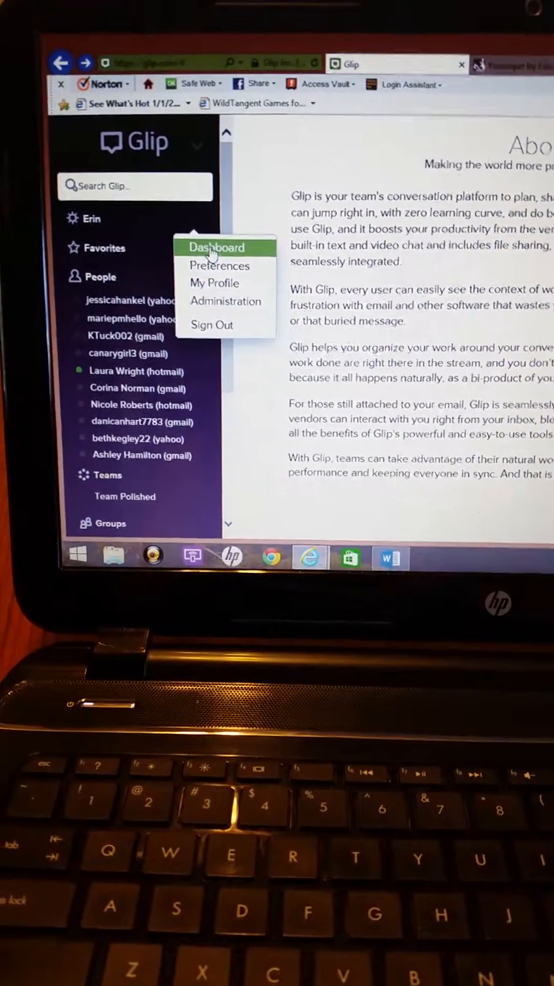
pyautogui.click(216, 247)
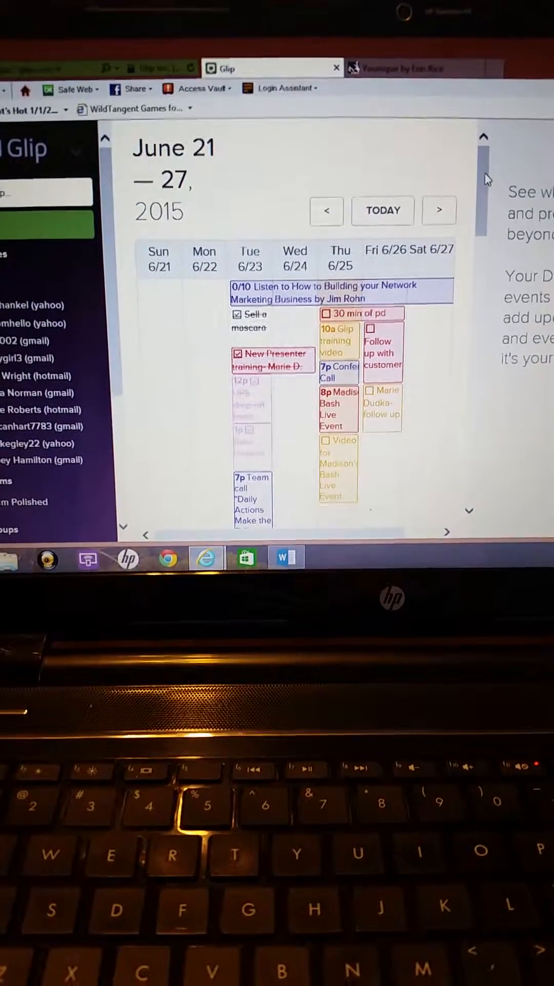
pyautogui.scroll(-3)
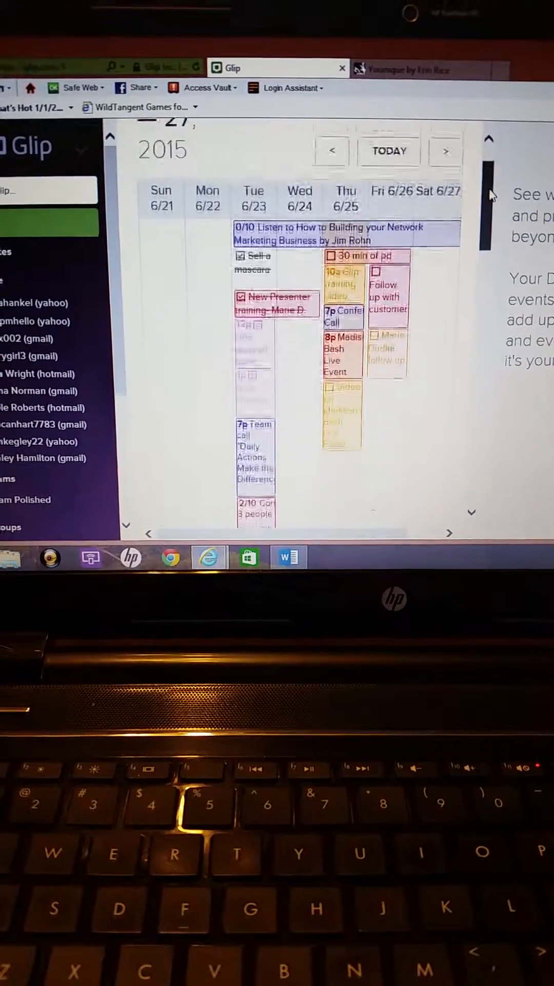
pyautogui.scroll(-3)
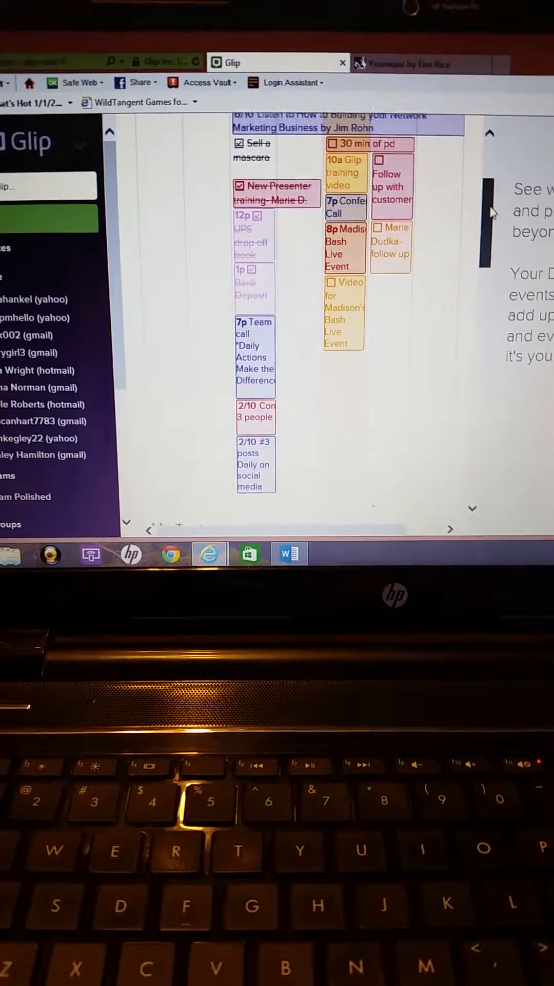
pyautogui.scroll(-3)
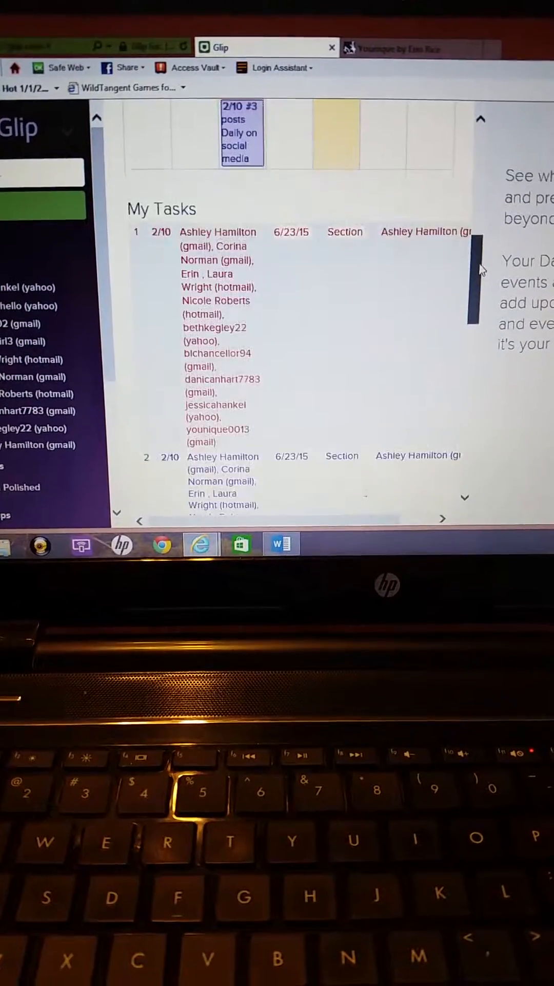
pyautogui.scroll(-3)
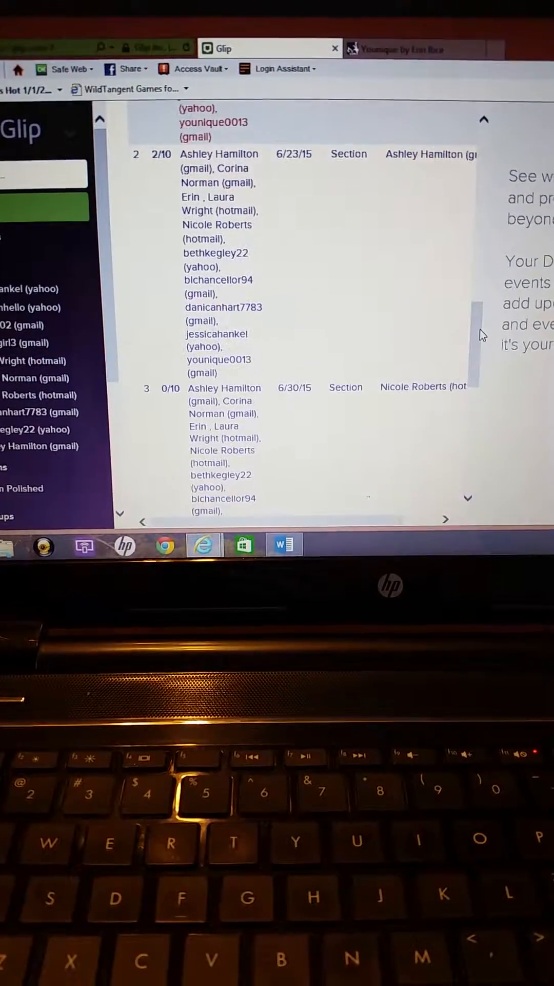
pyautogui.scroll(-3)
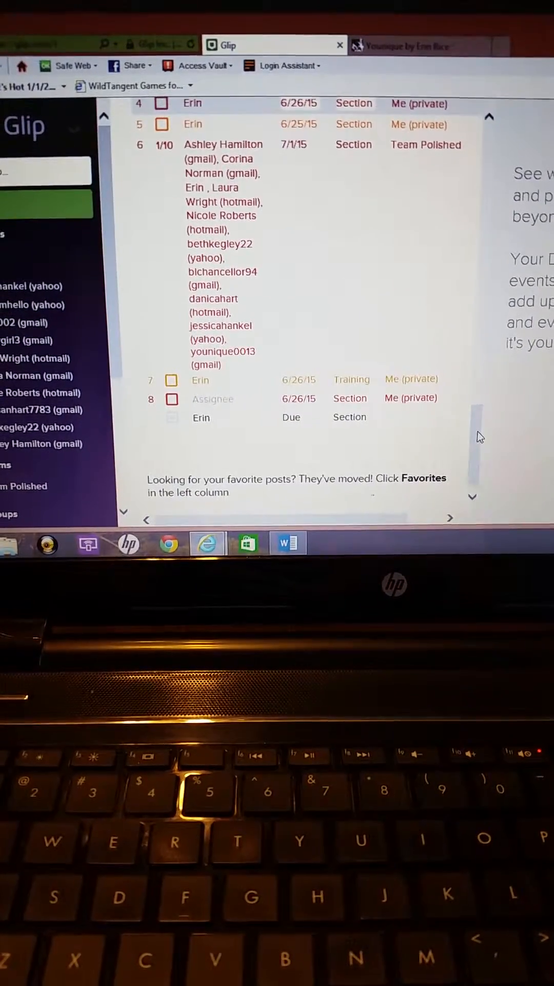
pyautogui.scroll(3)
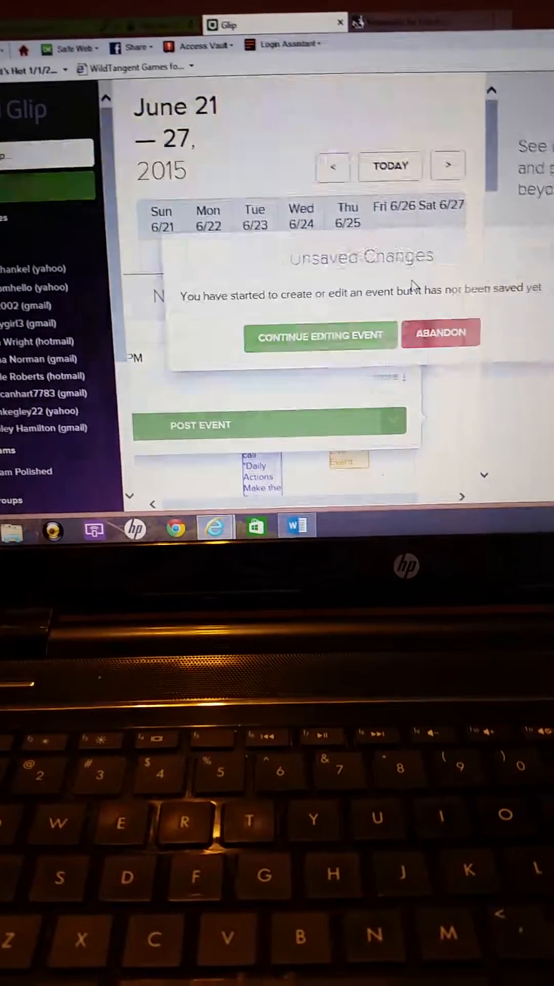
# Step: Abandon the unsaved event draft and head to the Calendar page from the sidebar
pyautogui.click(440, 333)
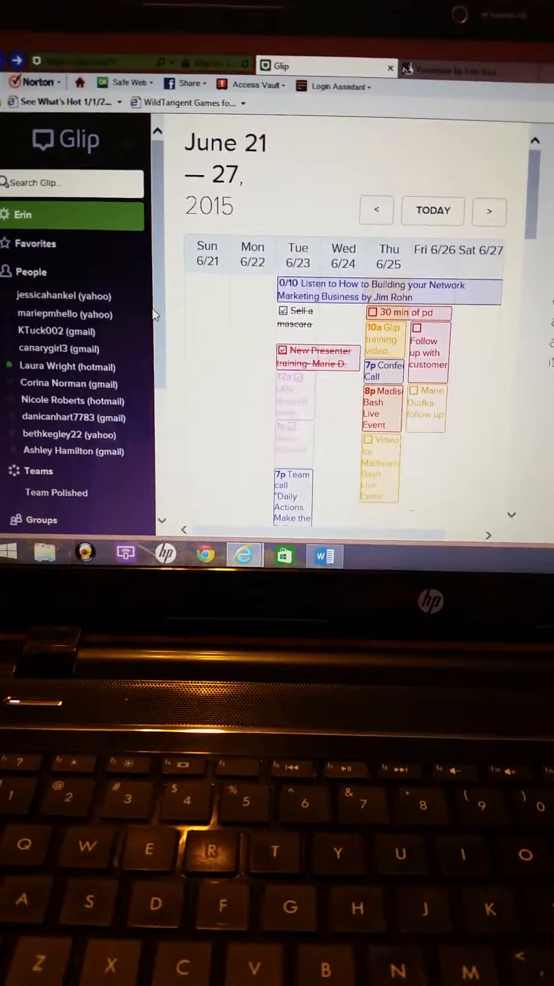
pyautogui.scroll(-3)
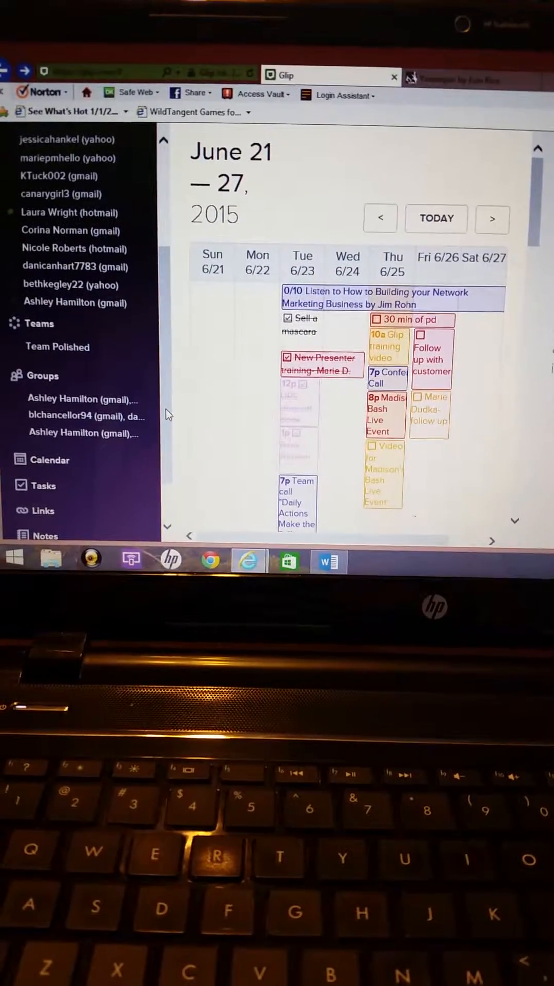
pyautogui.scroll(-3)
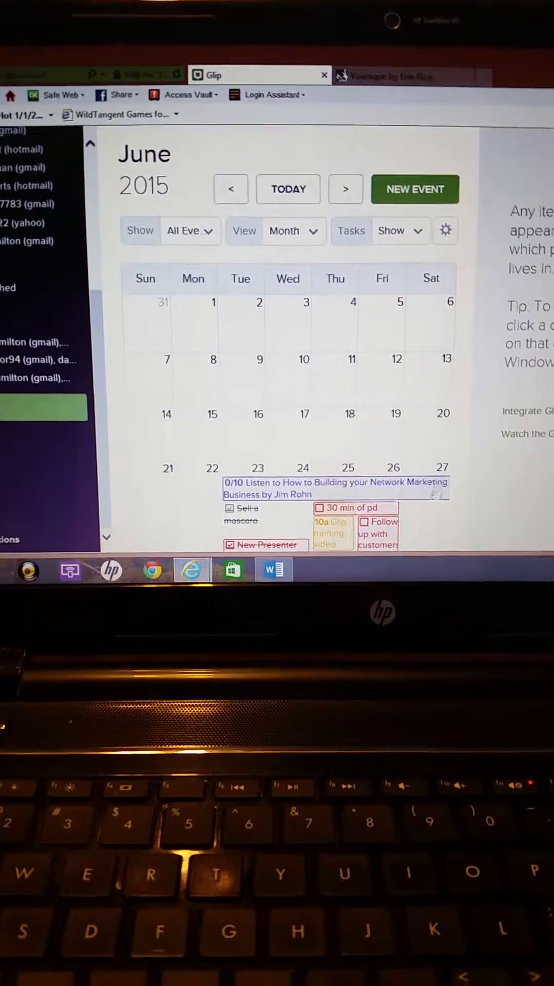
# Step: Create a 'team meeting' event at 12 PM on June 27 and post it privately to Me
pyautogui.click(414, 189)
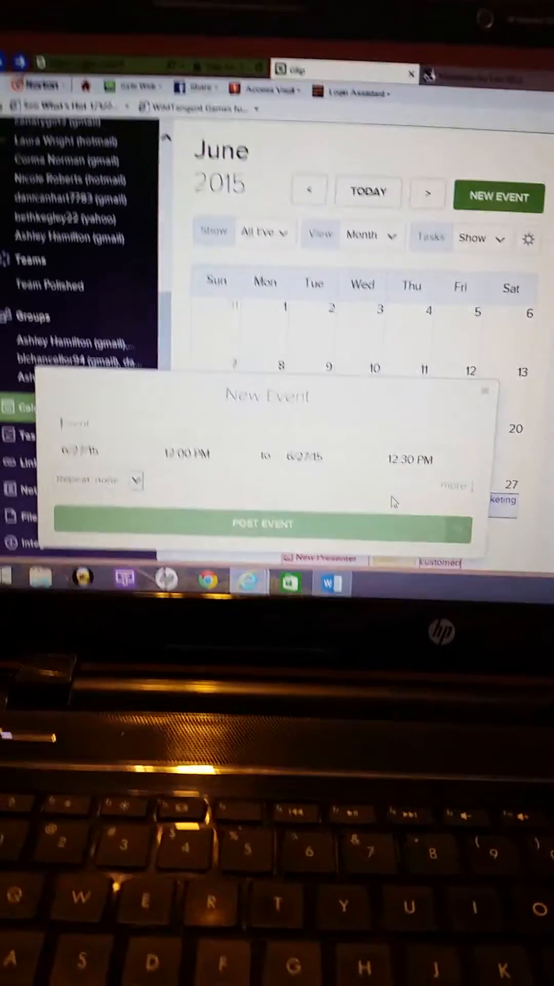
pyautogui.write('team meeting')
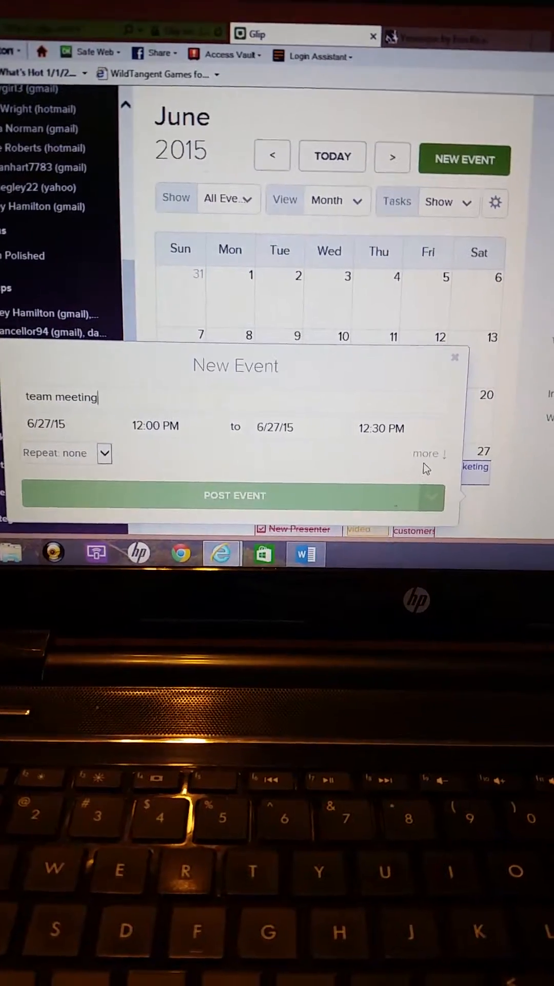
pyautogui.click(428, 453)
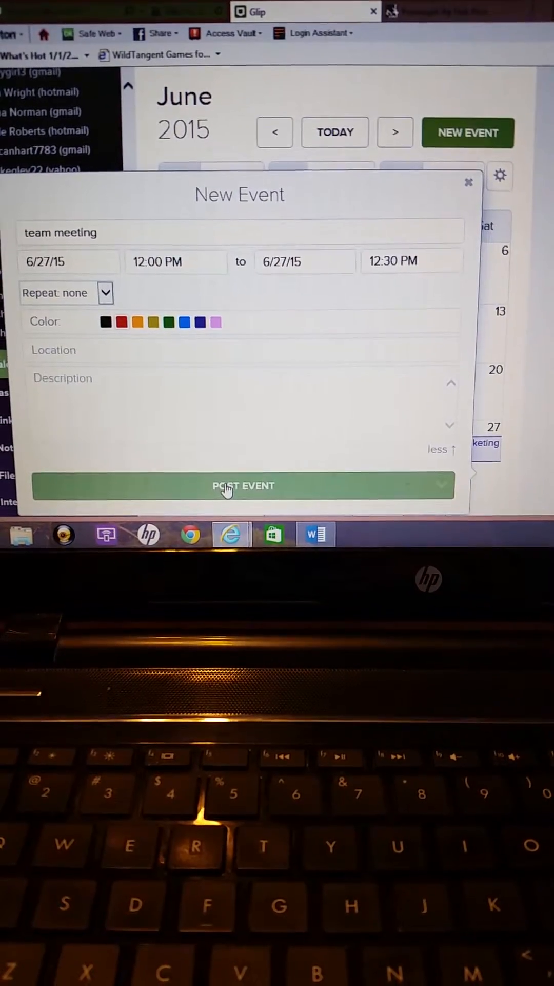
pyautogui.click(243, 485)
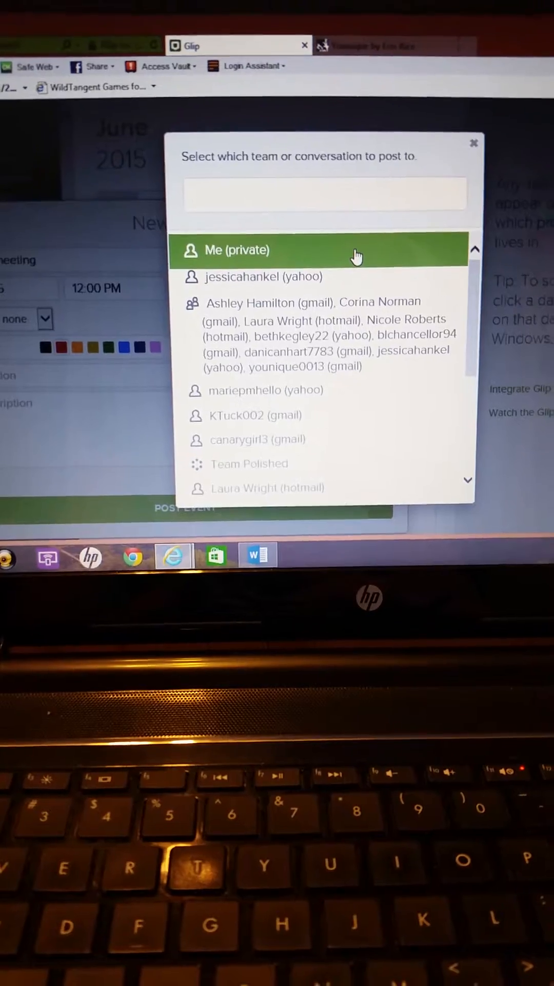
pyautogui.click(473, 142)
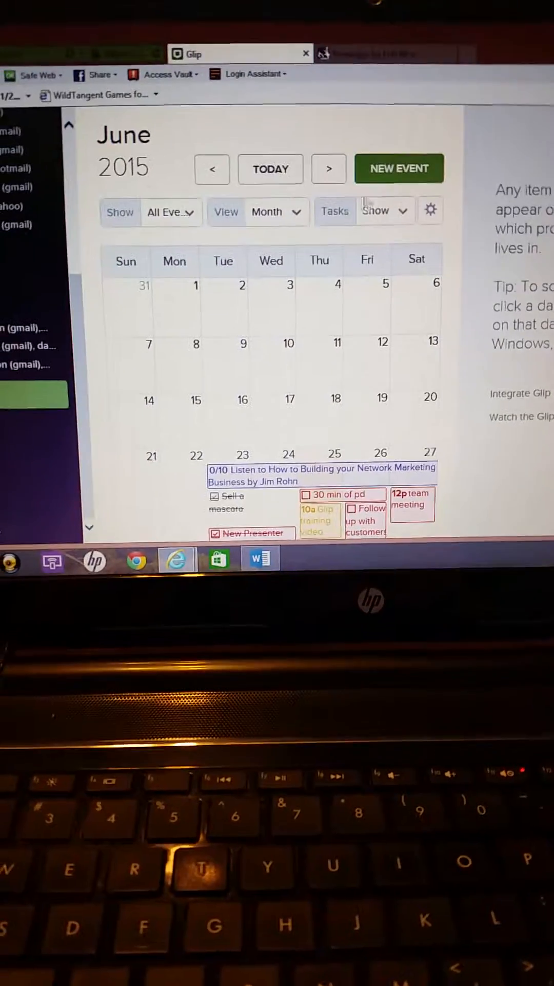
# Step: Switch to Week view in July and page forward week by week to July 26 – August 1
pyautogui.click(330, 169)
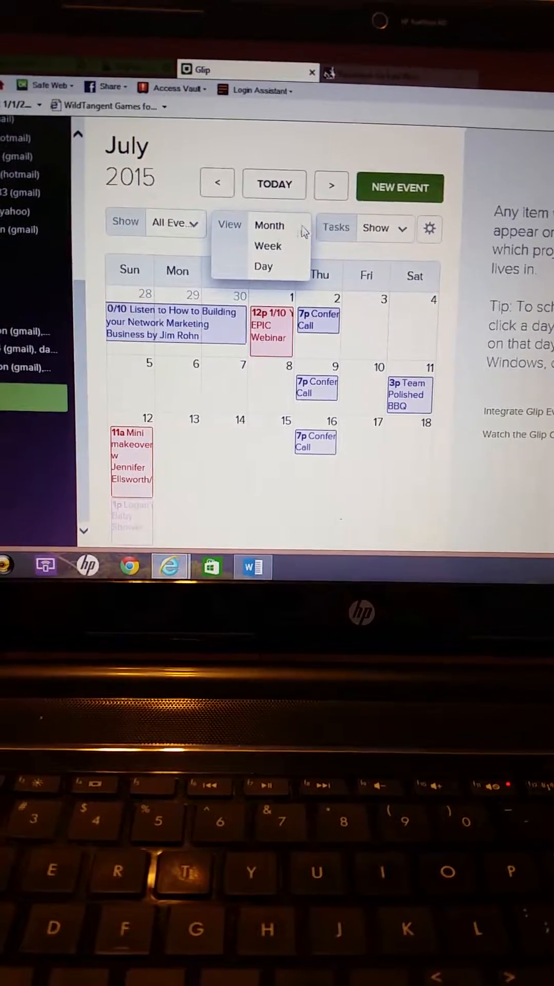
pyautogui.click(268, 245)
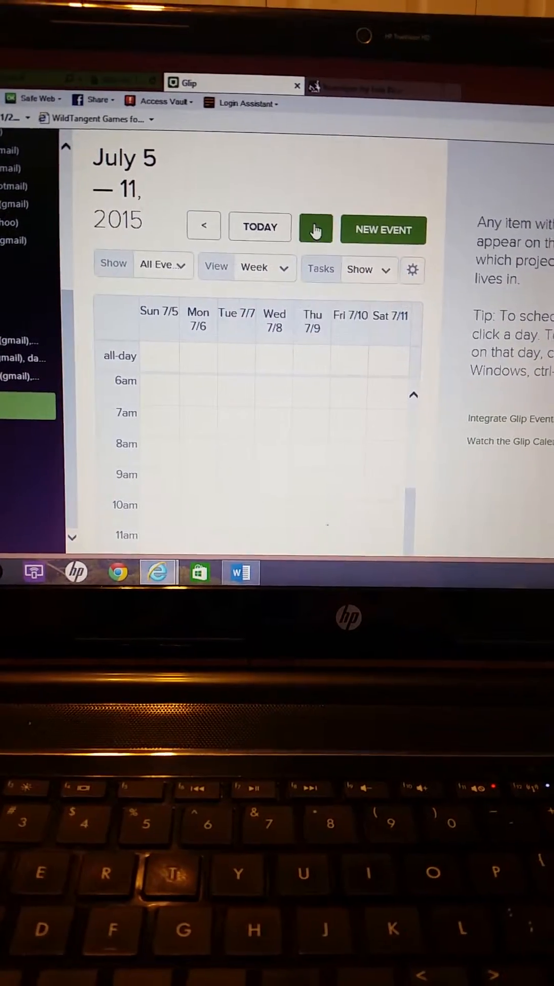
pyautogui.click(316, 227)
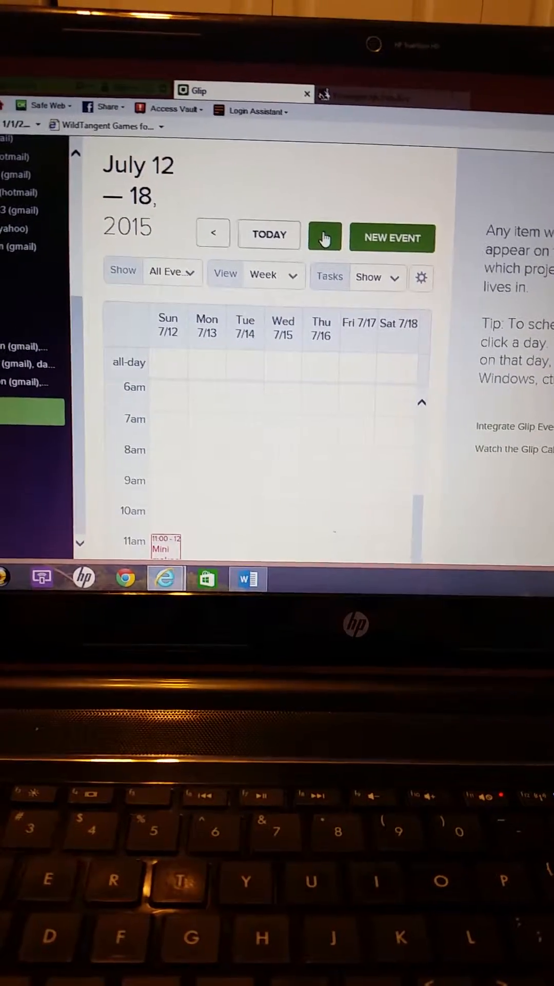
pyautogui.click(325, 237)
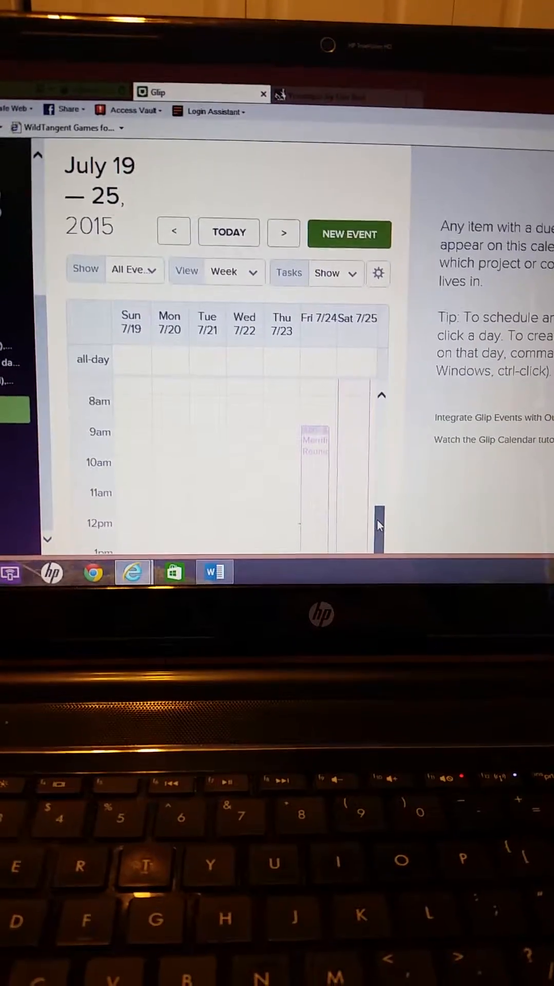
pyautogui.scroll(3)
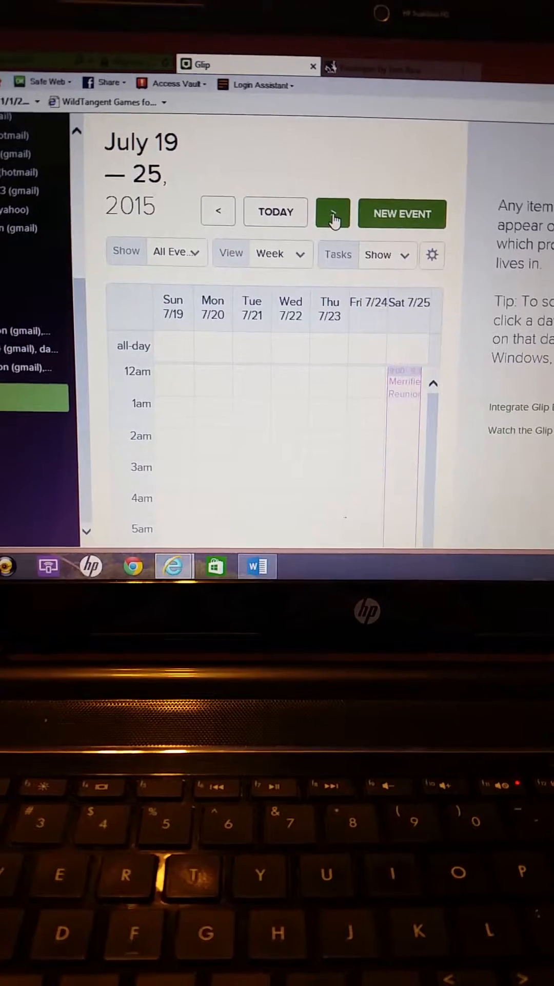
pyautogui.click(331, 213)
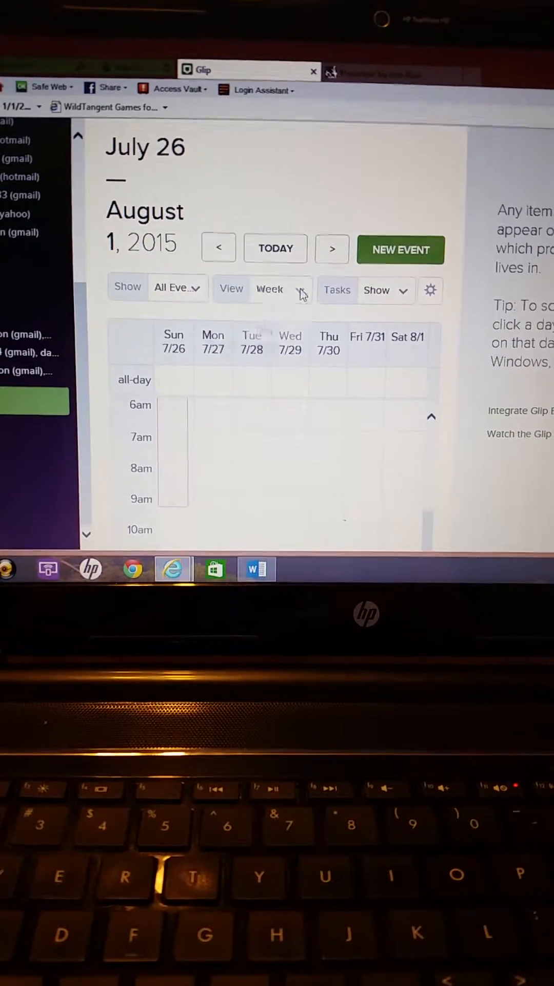
pyautogui.click(300, 289)
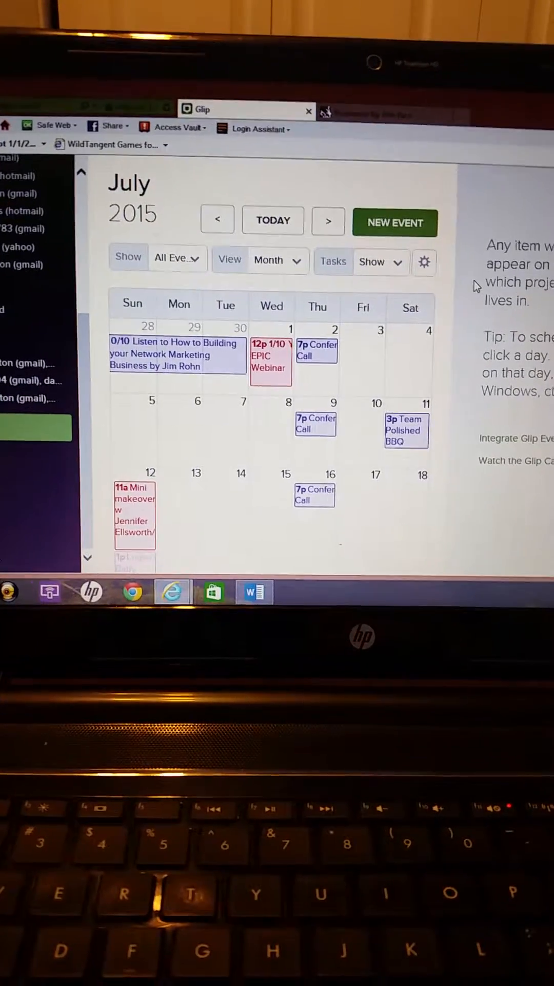
# Step: Choose Hide Weekends in the calendar display options so only Monday–Friday show
pyautogui.click(423, 260)
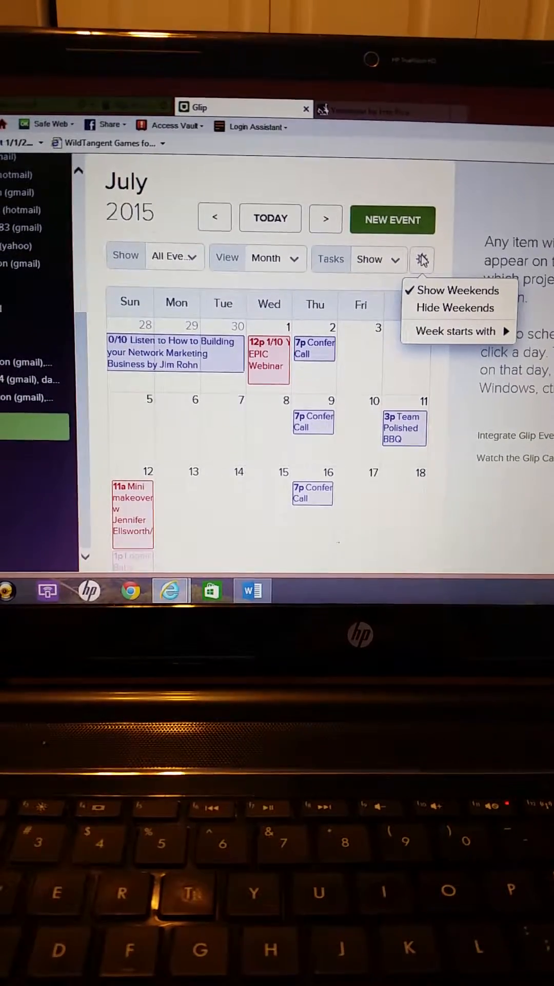
pyautogui.moveTo(456, 314)
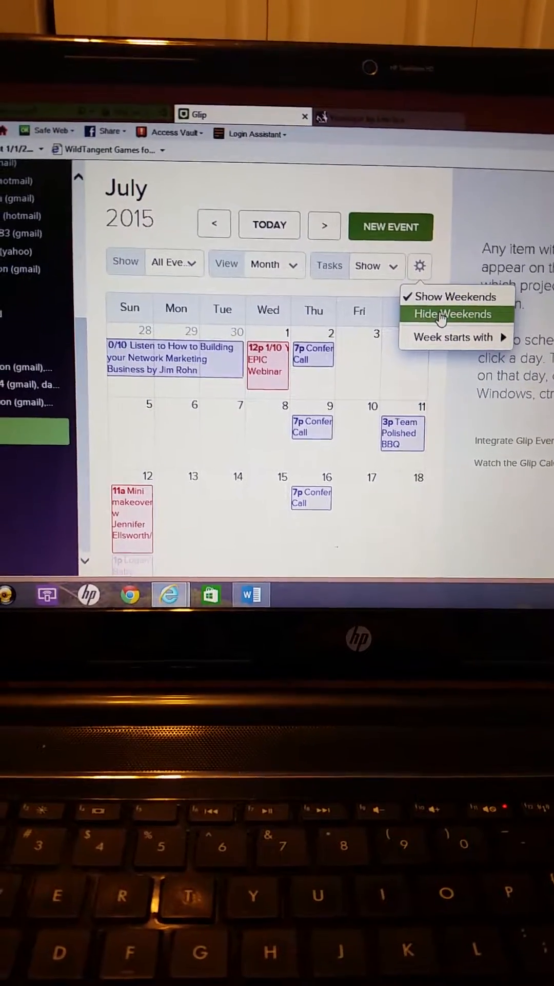
pyautogui.click(443, 314)
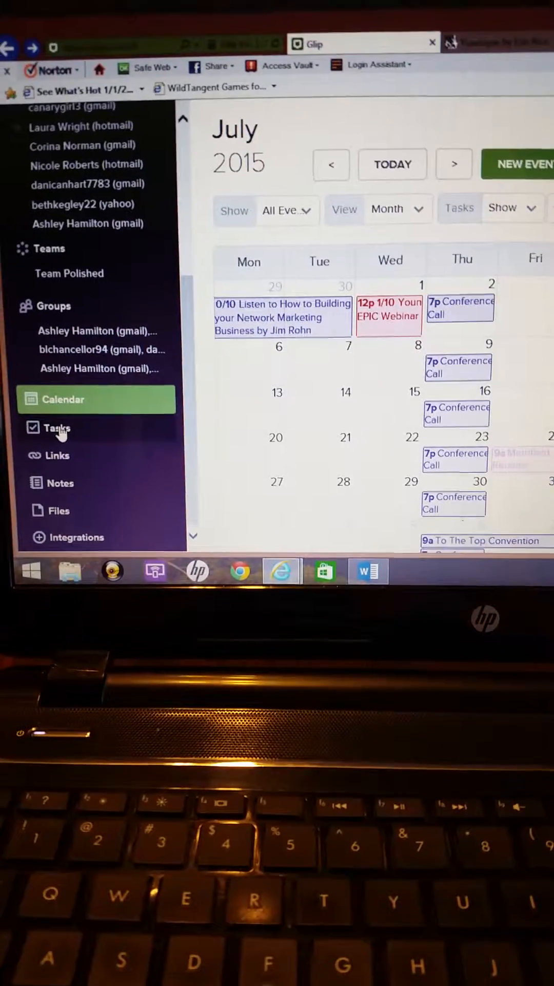
# Step: Start a new task on the Tasks page titled '30 min of pd'
pyautogui.click(56, 428)
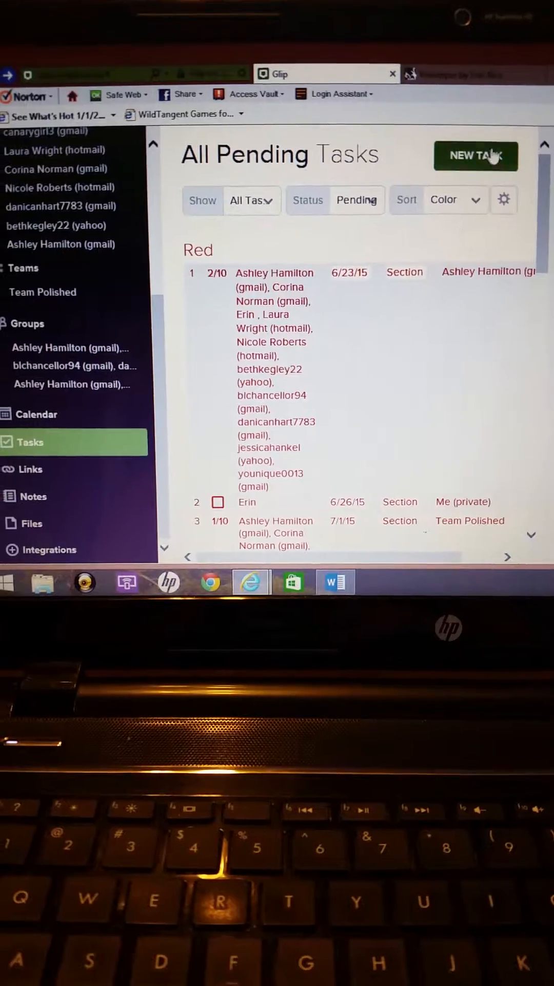
pyautogui.click(475, 156)
pyautogui.write('3')
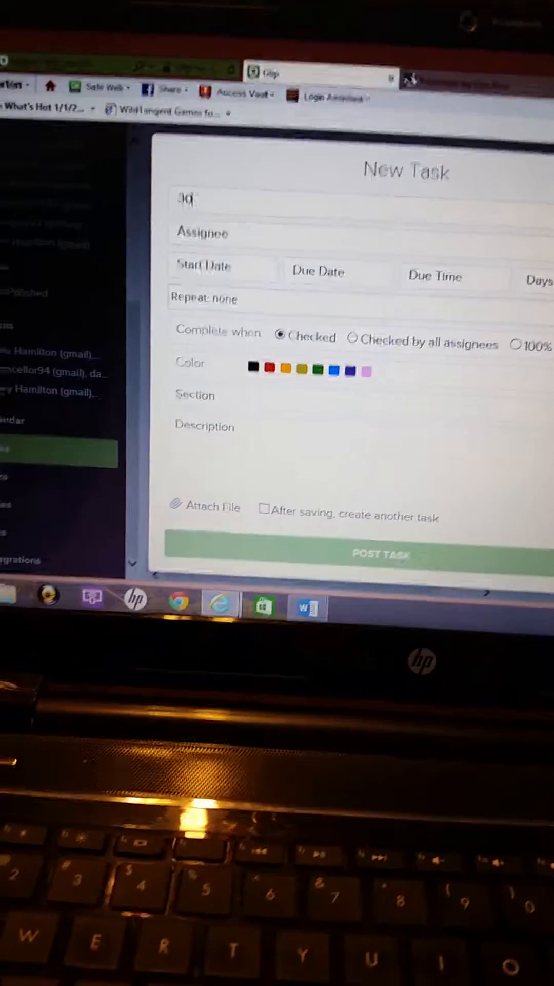
pyautogui.write('0 min')
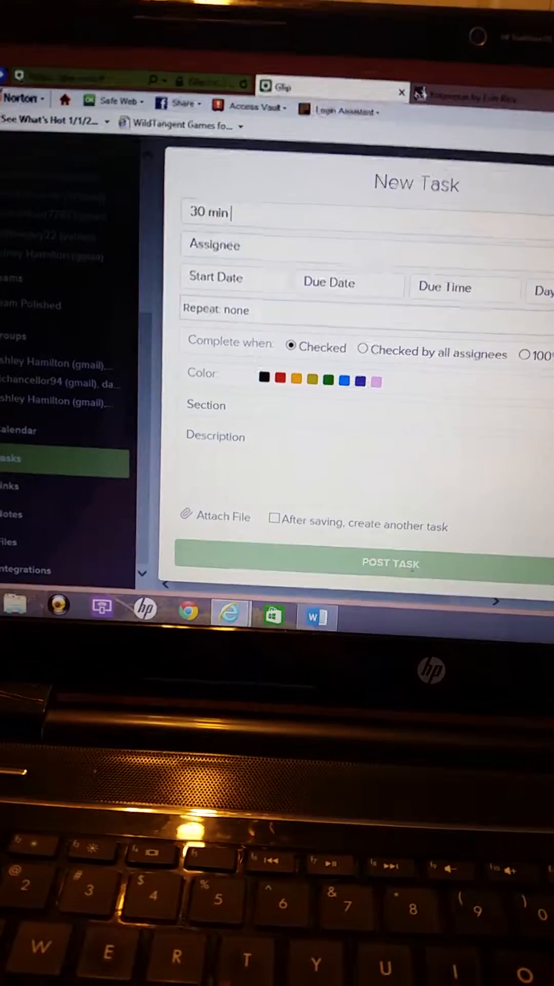
pyautogui.write('of')
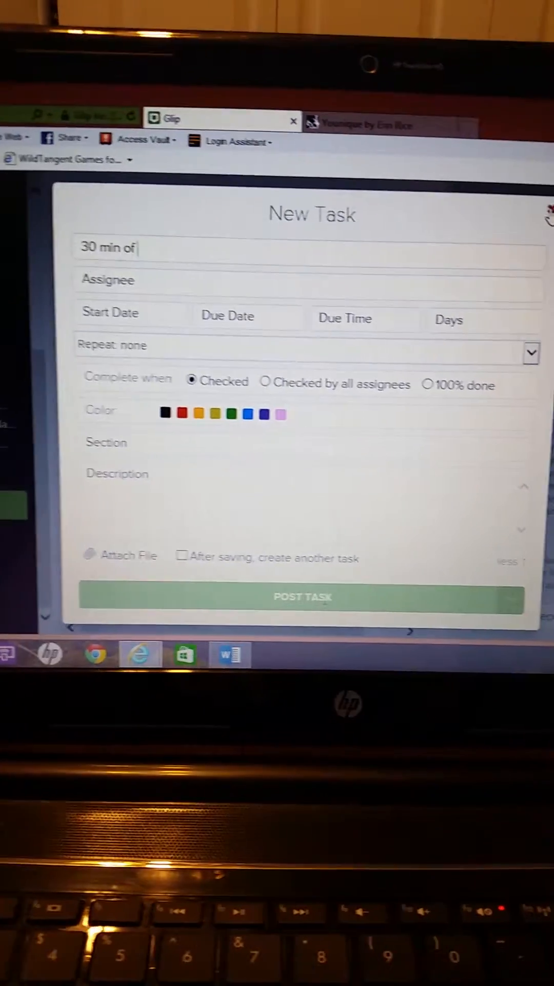
pyautogui.write('pd')
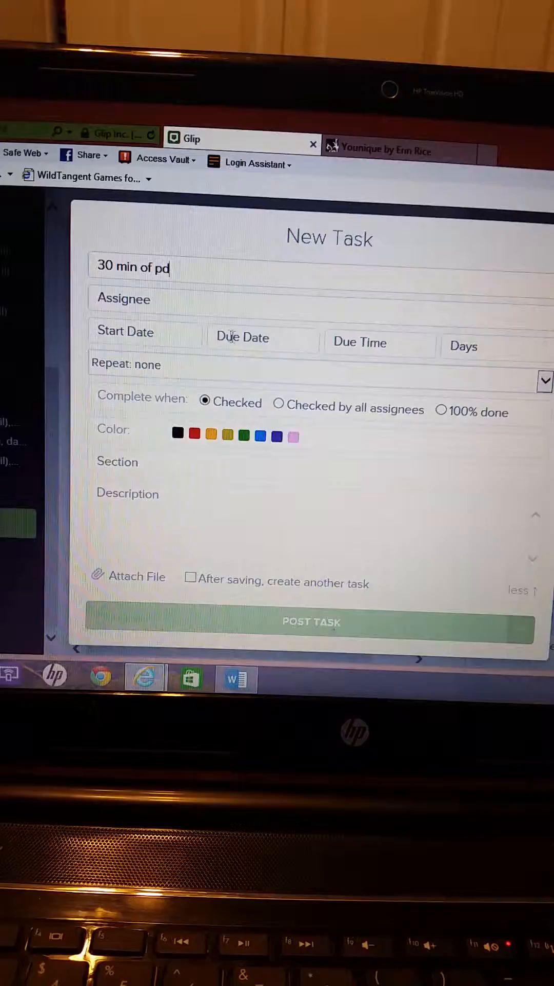
# Step: Set the task's start date to June 25 and due date to June 26
pyautogui.click(144, 331)
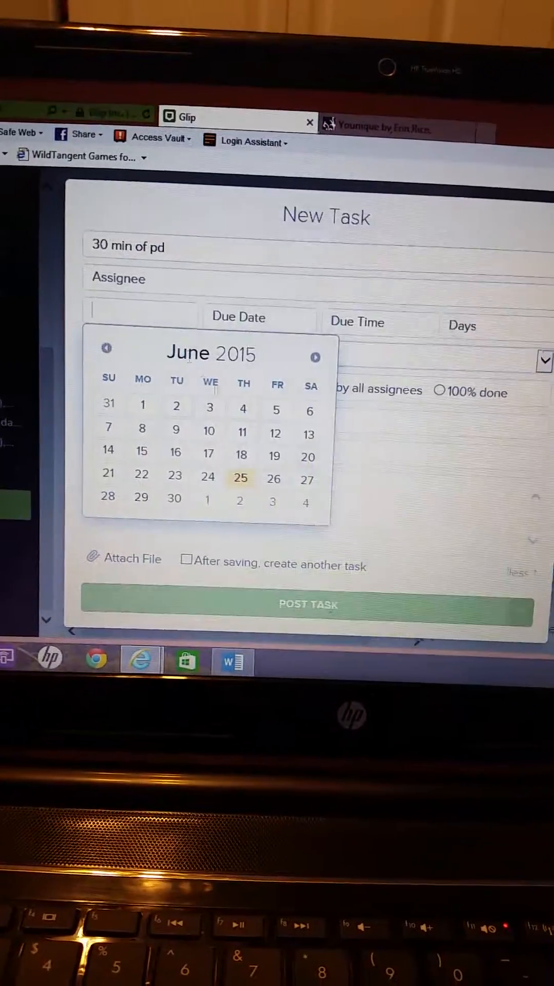
pyautogui.click(240, 477)
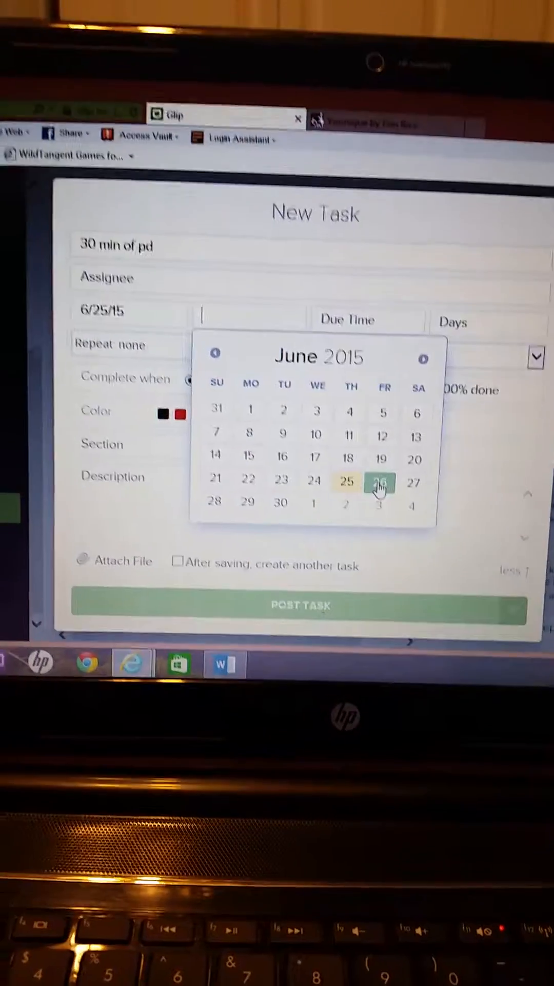
pyautogui.click(379, 482)
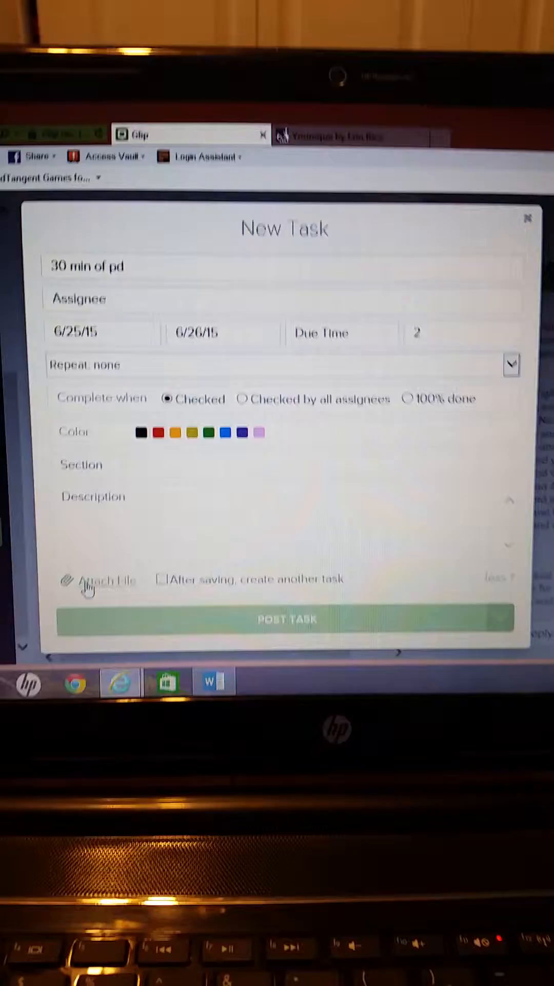
# Step: Attach a file from the computer to the task
pyautogui.click(107, 579)
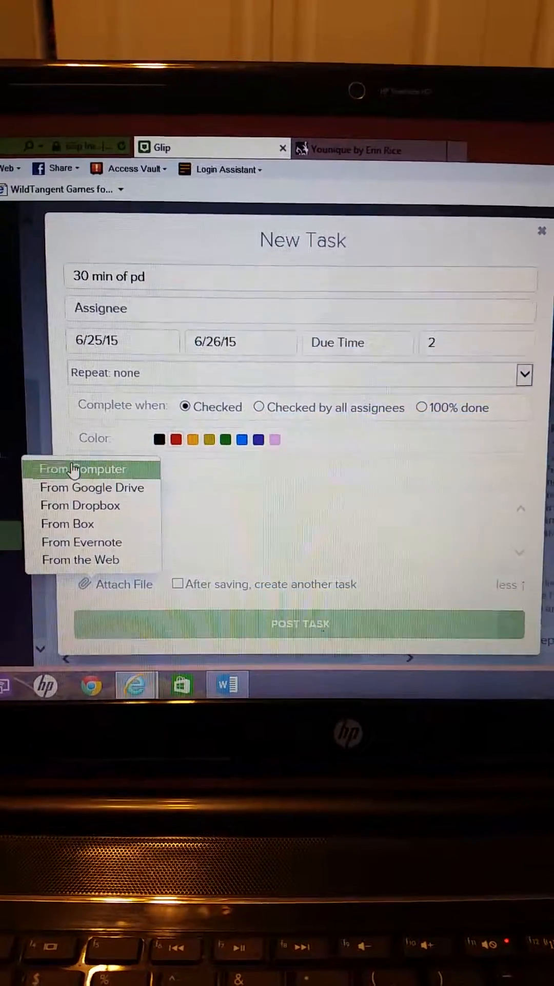
pyautogui.click(83, 468)
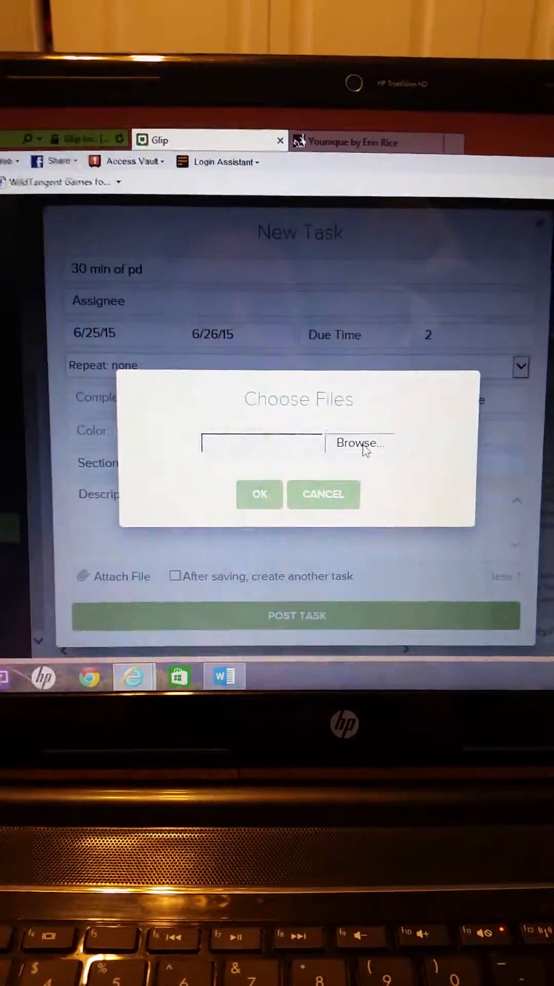
pyautogui.click(360, 443)
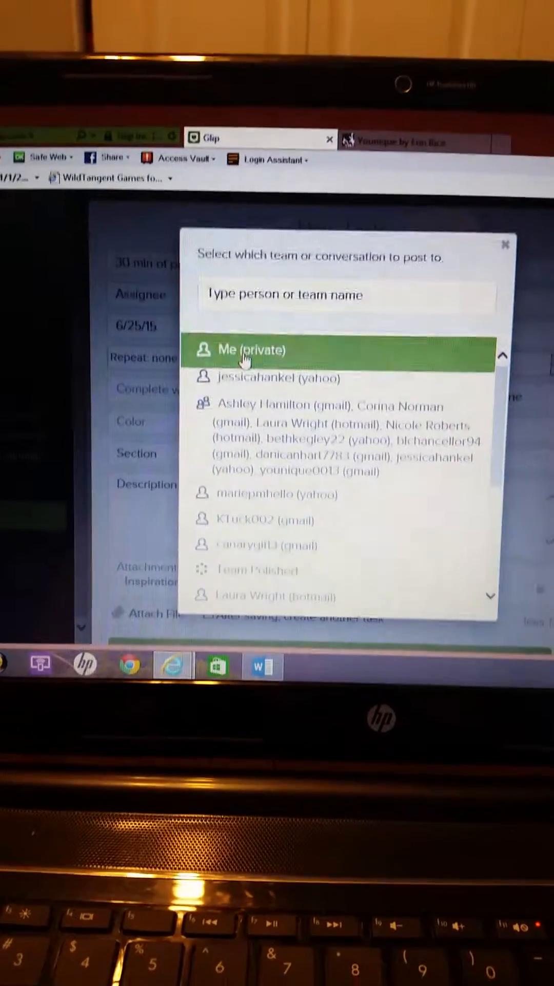
# Step: Post the task privately to Me and assign it to 'all'
pyautogui.click(245, 350)
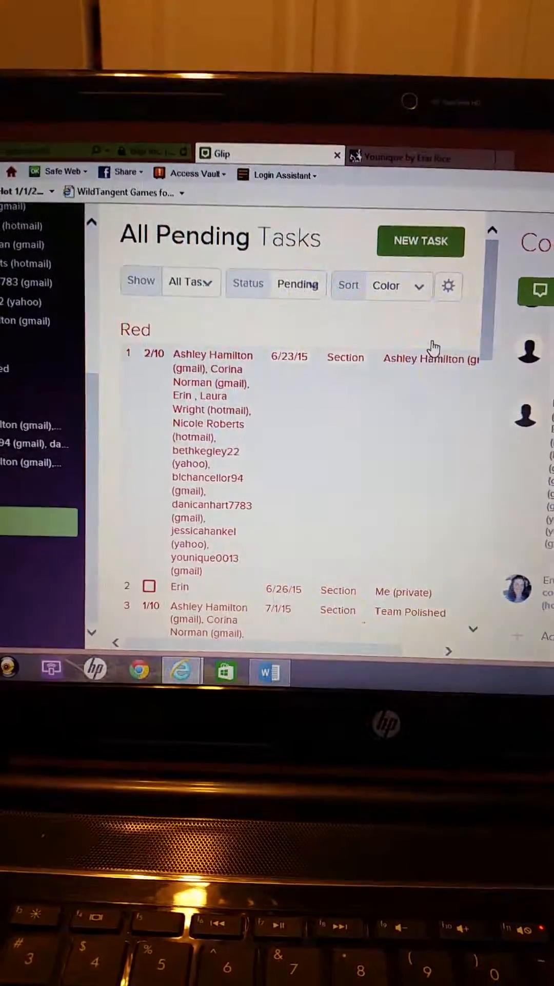
pyautogui.scroll(-3)
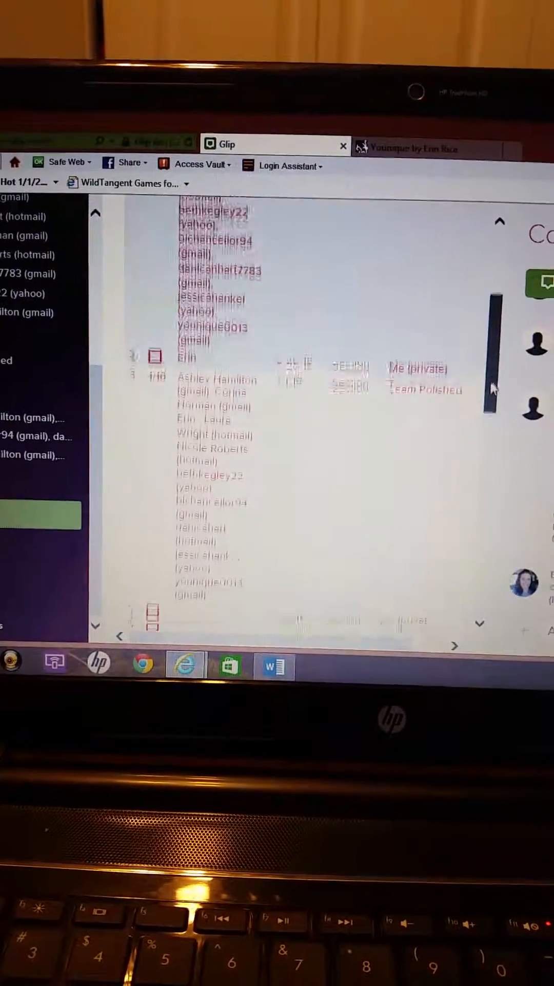
pyautogui.scroll(-3)
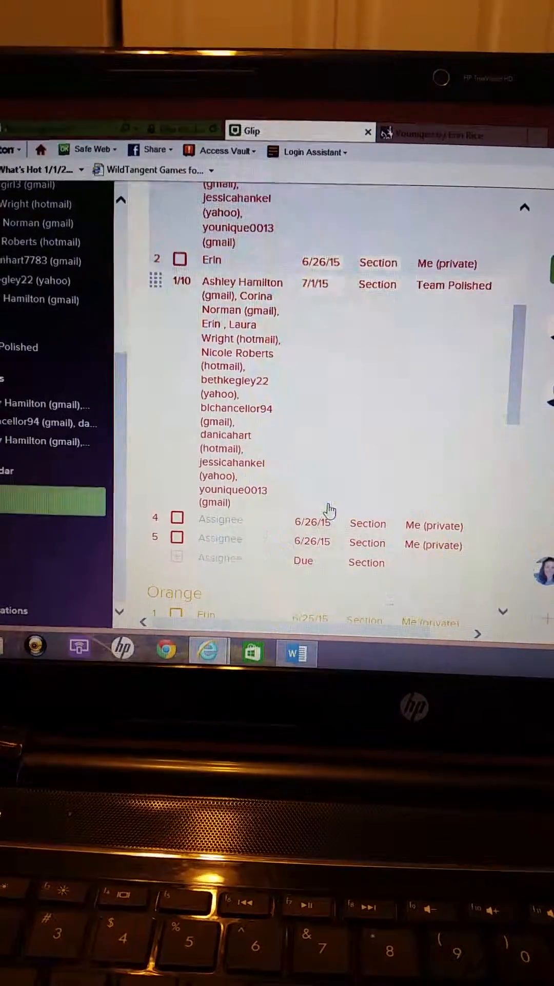
pyautogui.click(222, 538)
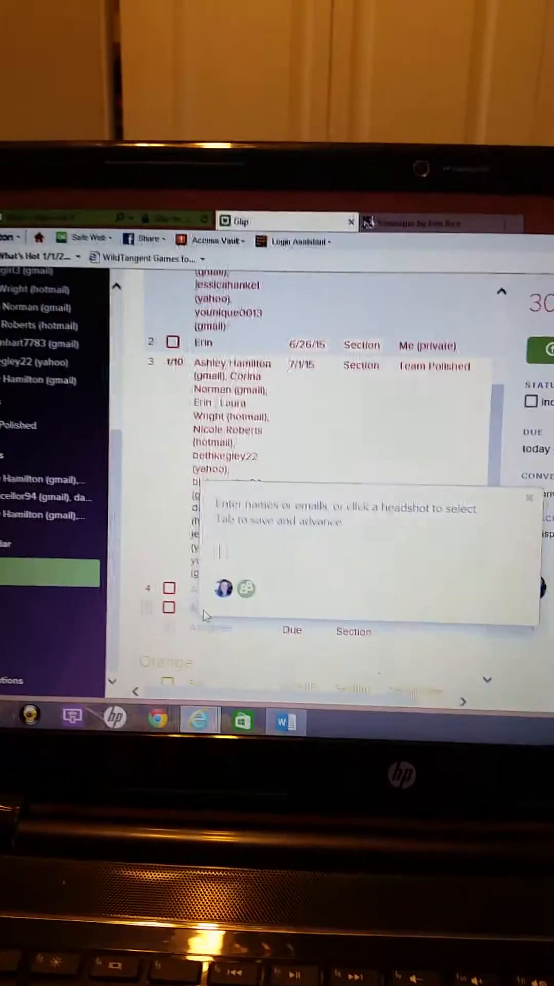
pyautogui.write('all')
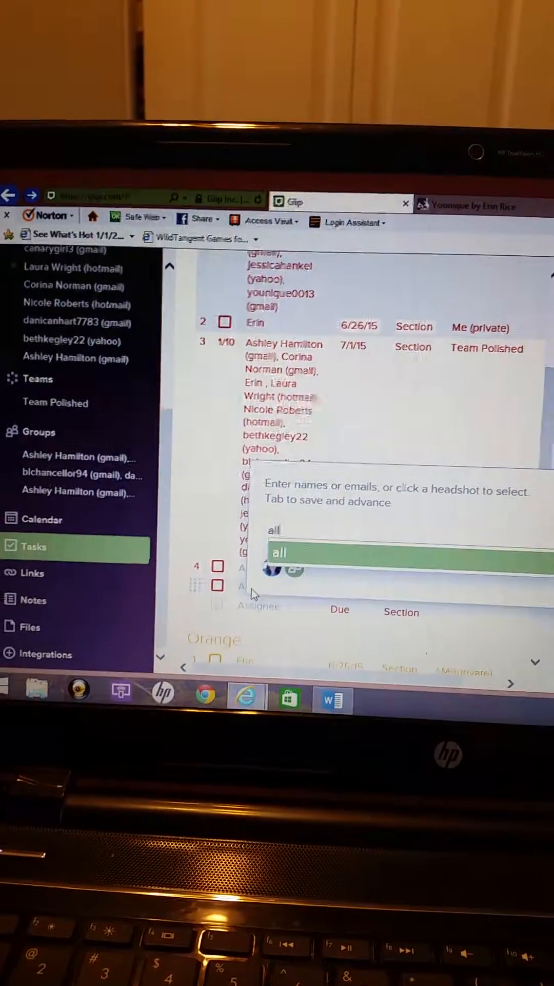
pyautogui.click(279, 553)
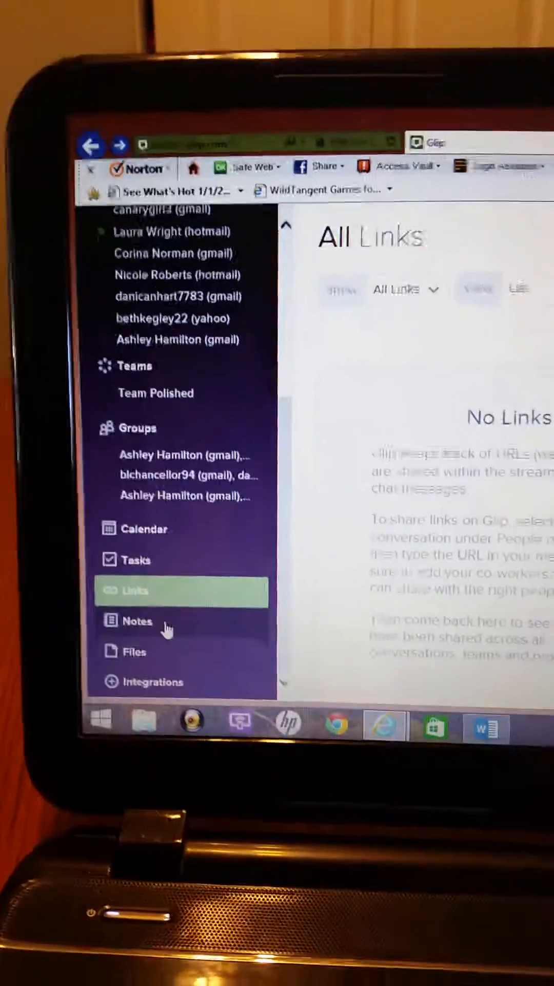
# Step: Visit the All Notes page, then the Team Polished shared files page
pyautogui.click(145, 618)
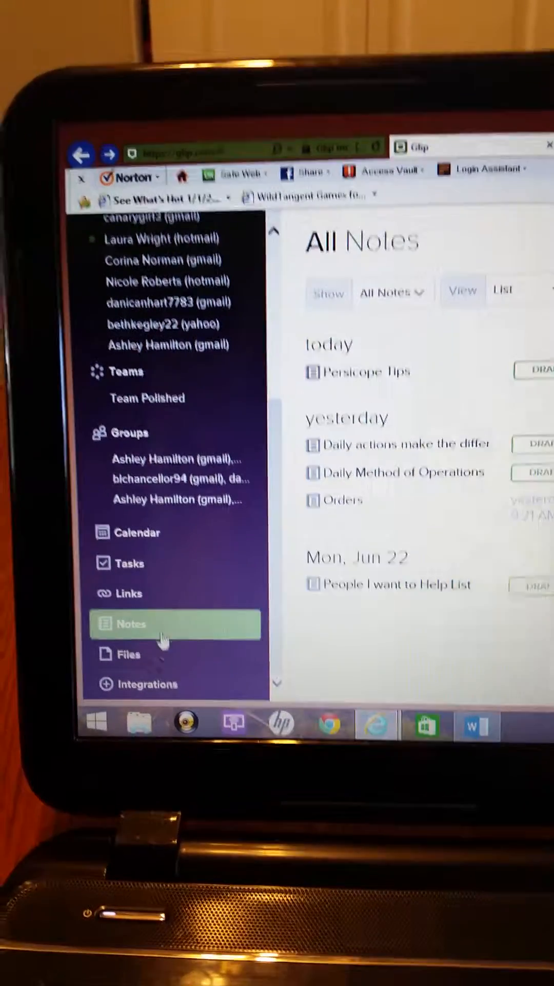
pyautogui.click(125, 653)
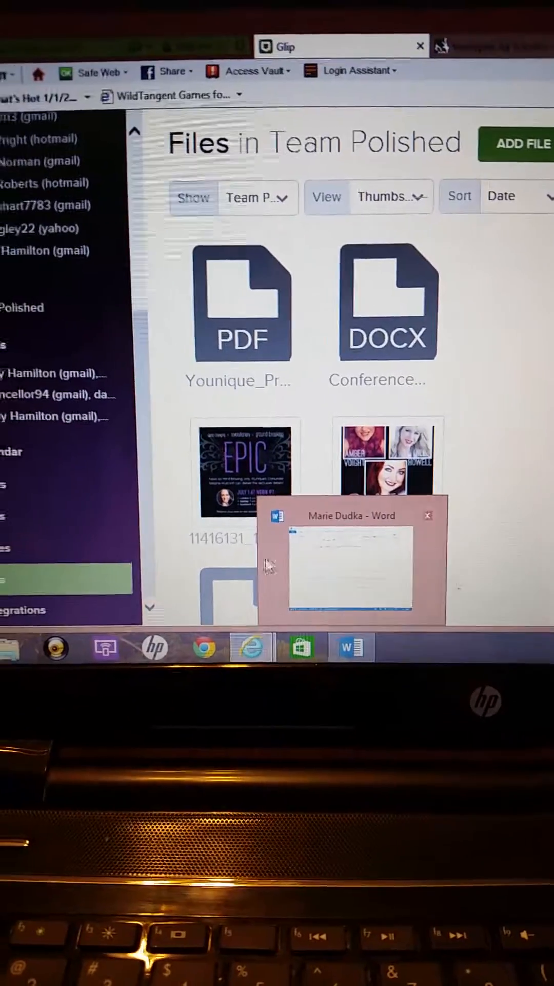
# Step: Return to the Glip dashboard showing the June 22–26, 2015 week with the red '30 min of pd' tasks on Thursday
pyautogui.click(427, 515)
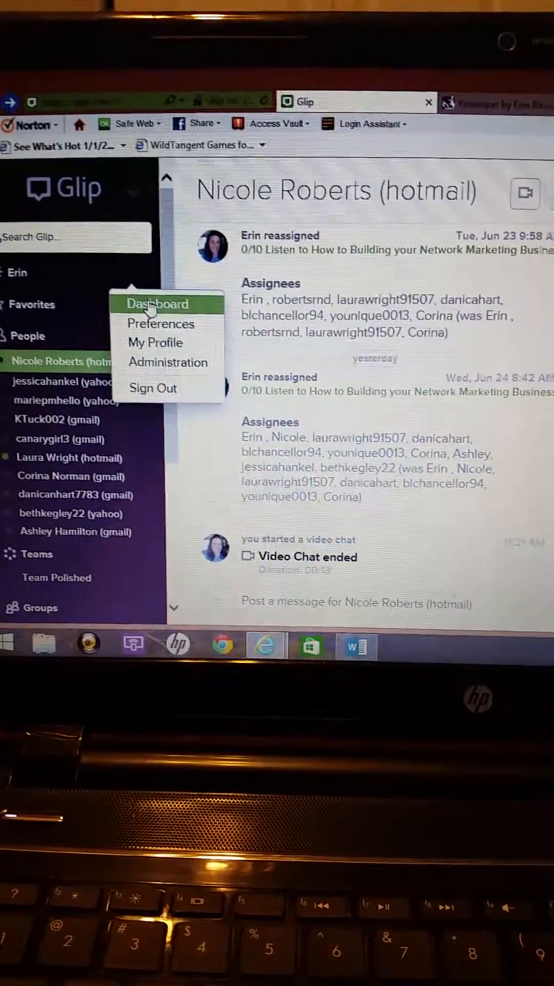
pyautogui.click(157, 304)
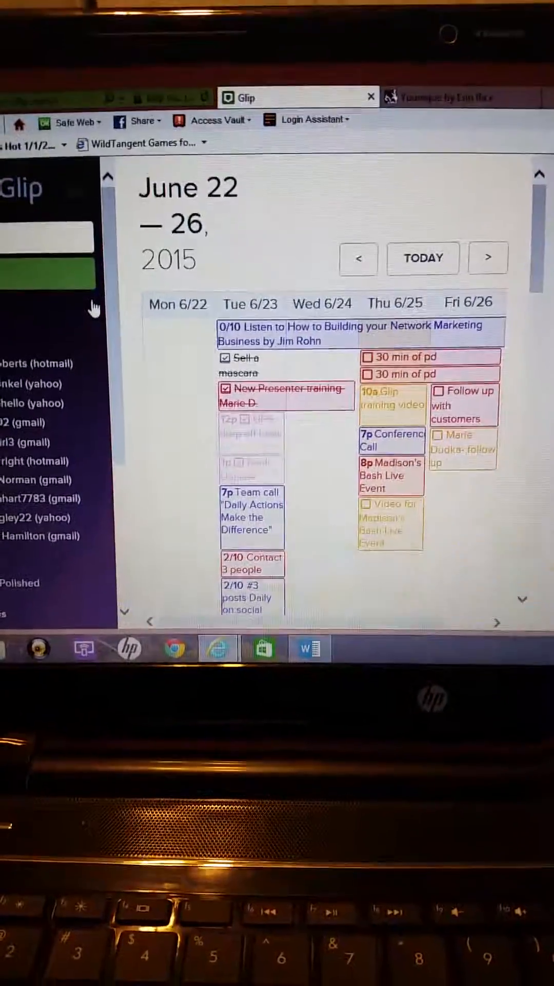